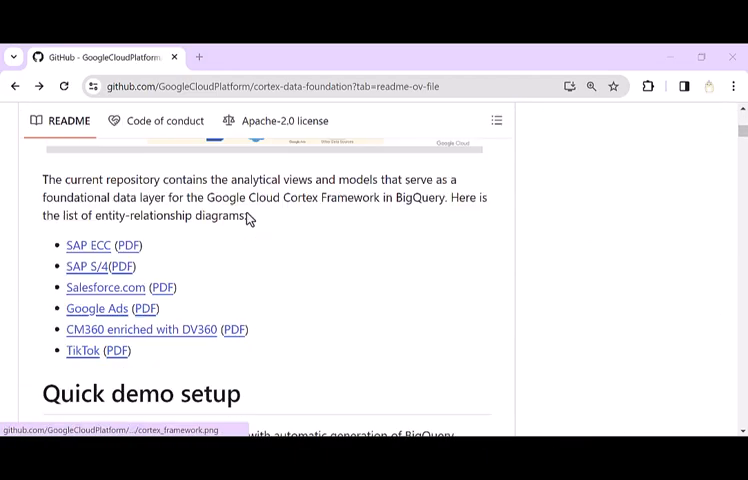
Launch the README's quick demo setup in Cloud Shell.
scroll(down, 3)
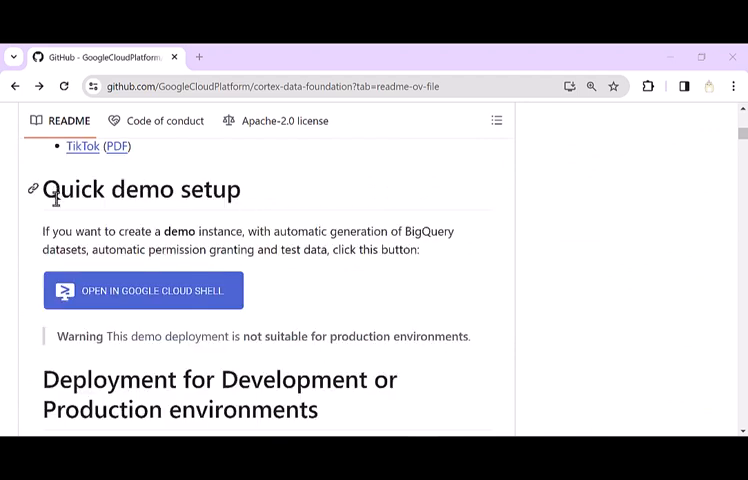
mouse_move(155, 302)
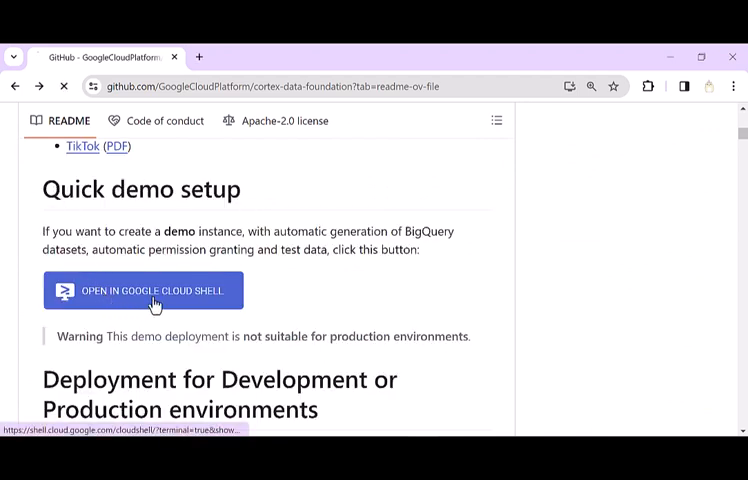
click(144, 290)
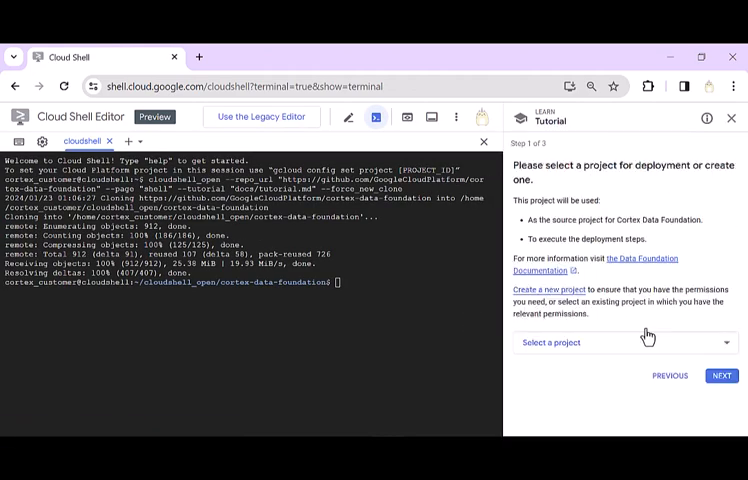
Select the project, accept all workloads, authorize credentials and confirm the demo deployment.
click(721, 375)
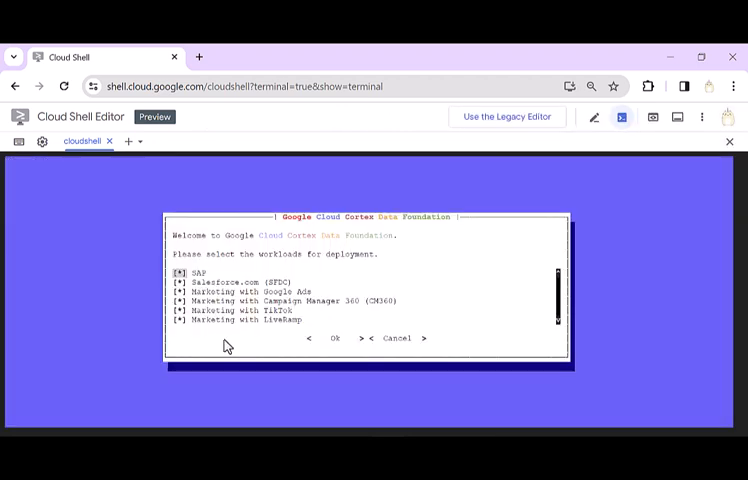
click(335, 337)
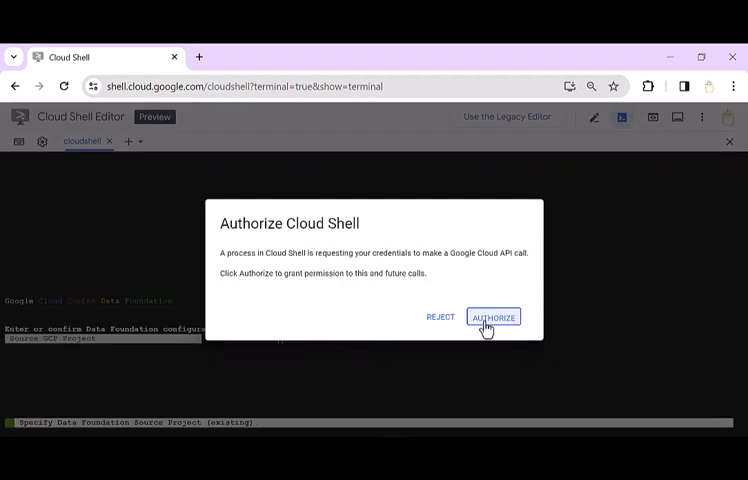
click(493, 316)
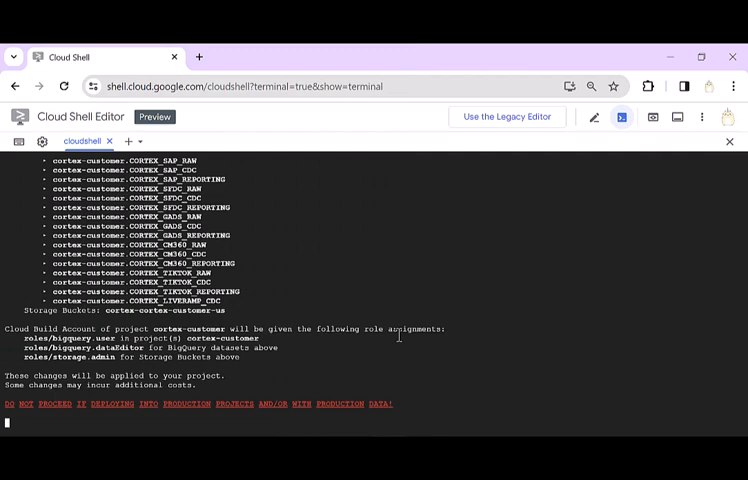
scroll(up, 3)
text(yes)
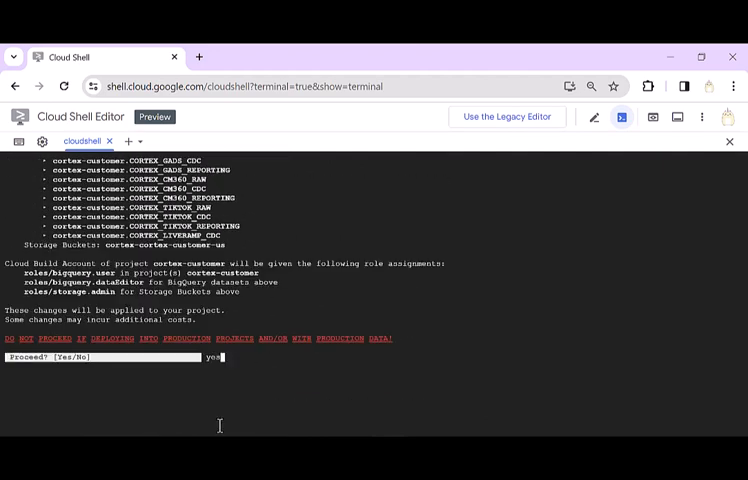
key(Return)
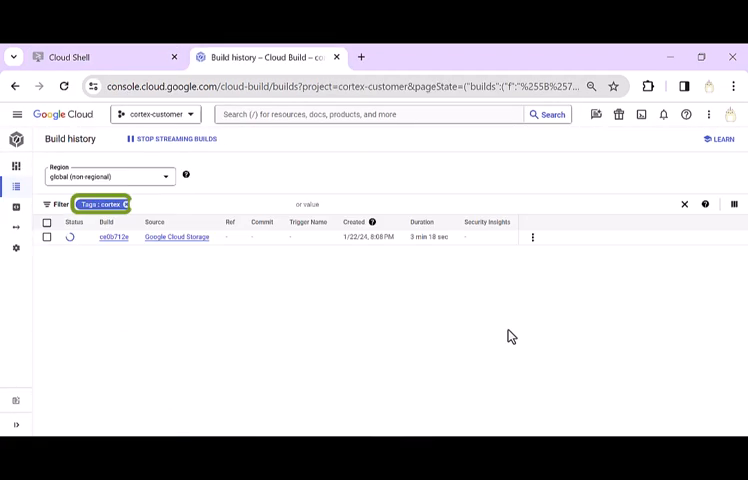
mouse_move(366, 322)
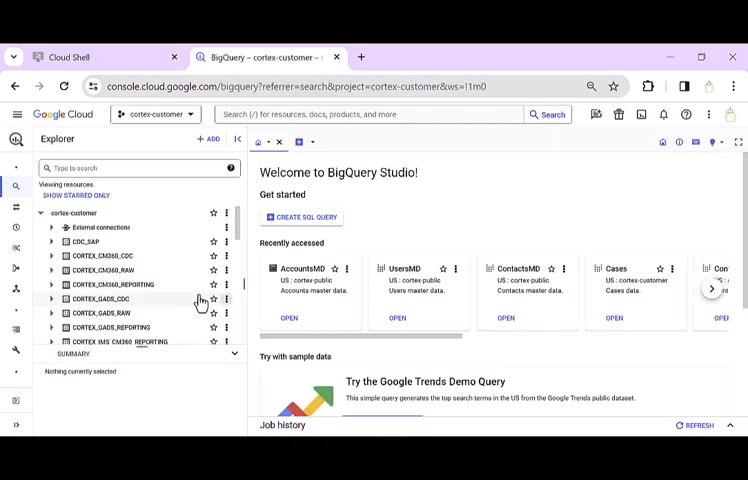
Review the AccountsPayableTurnover view's Details tab and its defining SQL query.
scroll(down, 3)
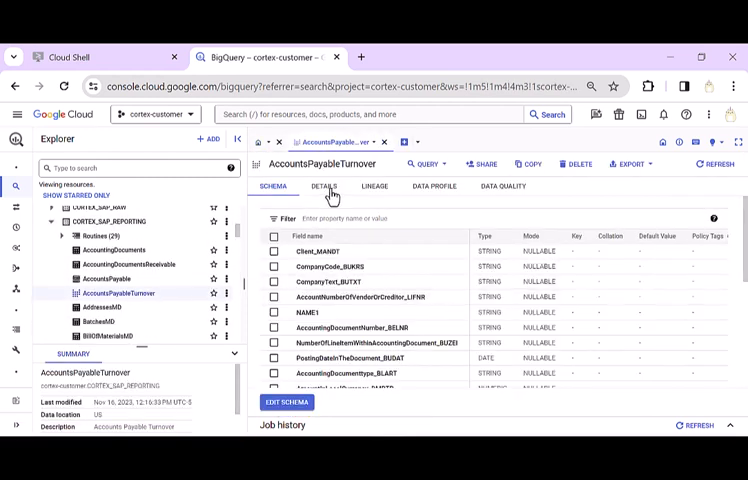
click(324, 186)
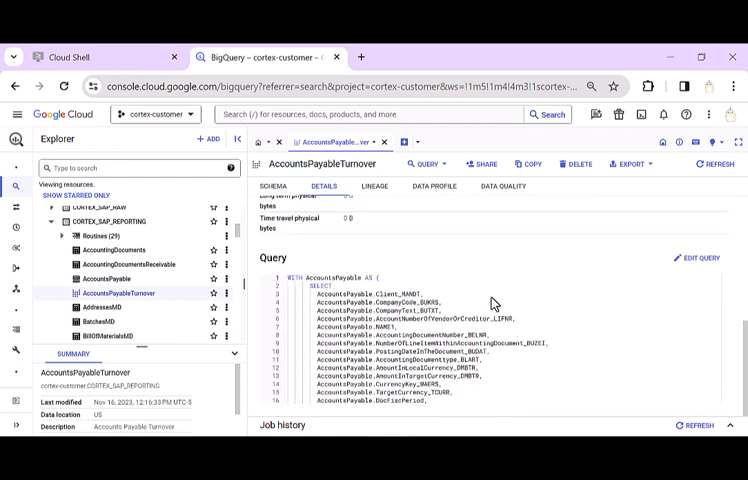
scroll(down, 3)
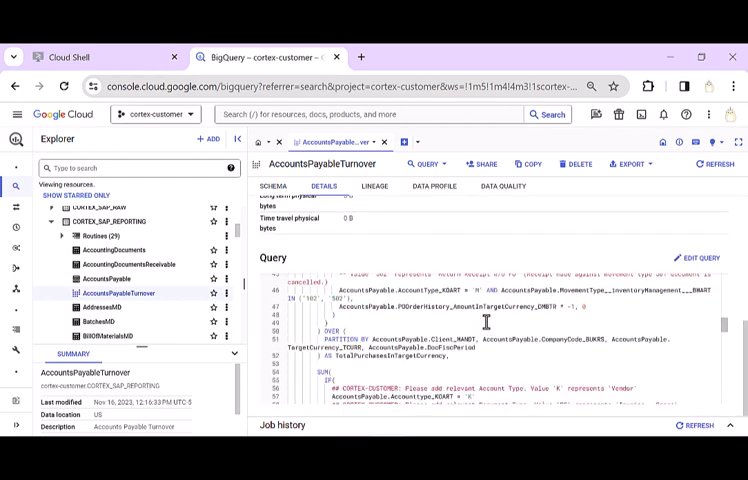
click(62, 221)
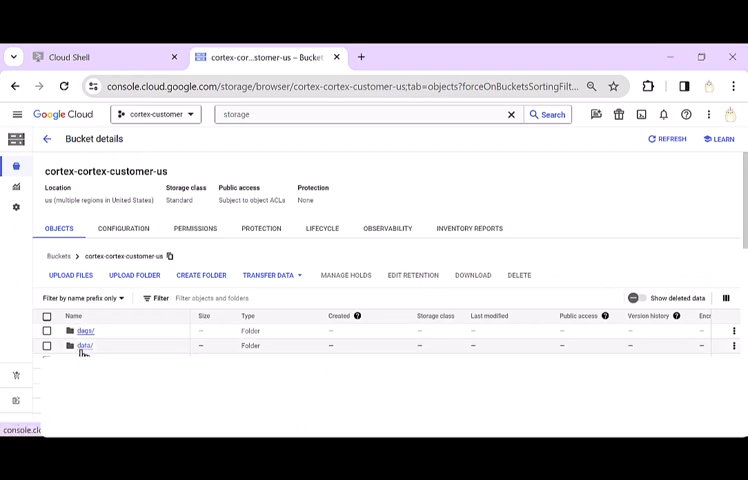
Browse data/bq_data_replication in the bucket to list its SQL files.
click(81, 345)
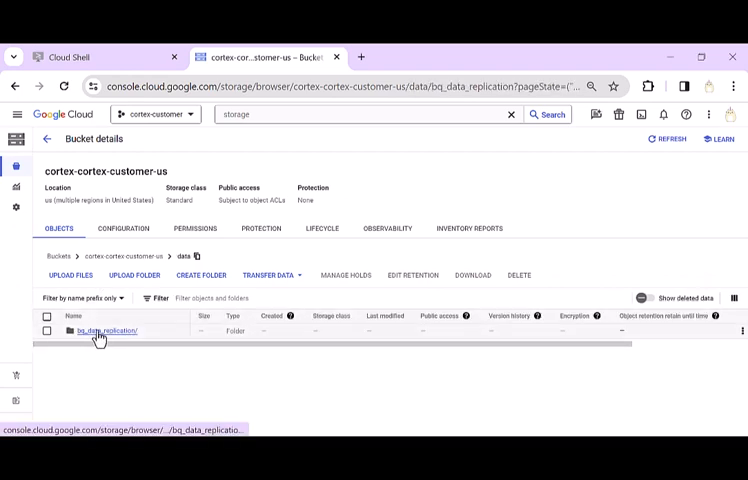
click(105, 331)
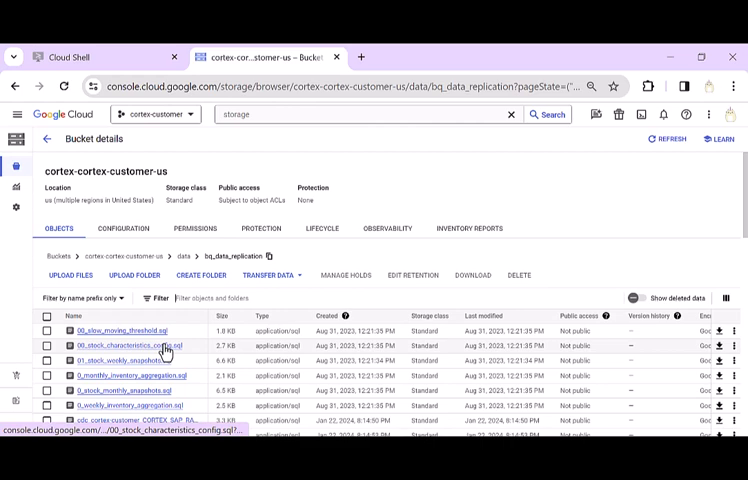
scroll(down, 3)
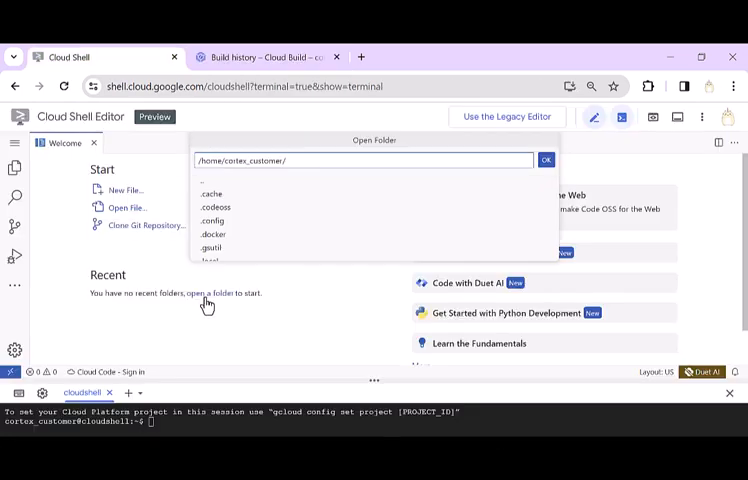
Open the home workspace and scroll through config/config.json's project, bucket, K9 and SAP settings.
click(546, 160)
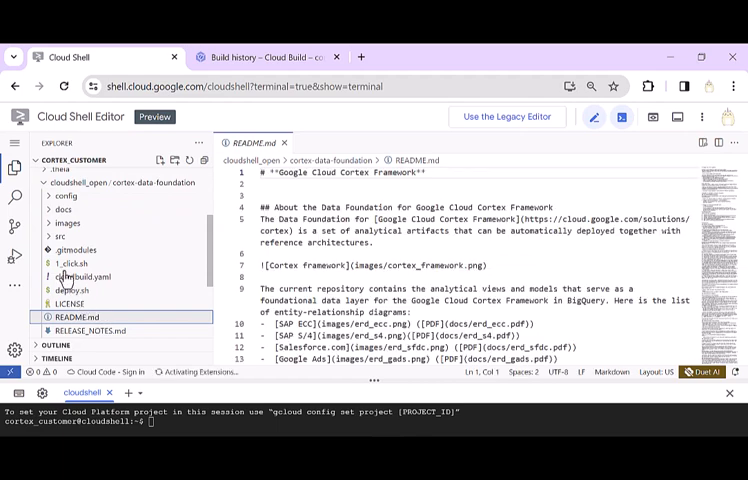
click(65, 196)
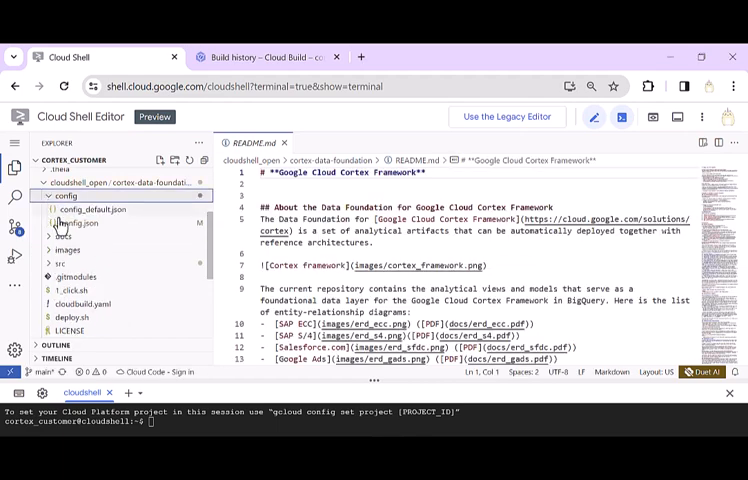
click(72, 209)
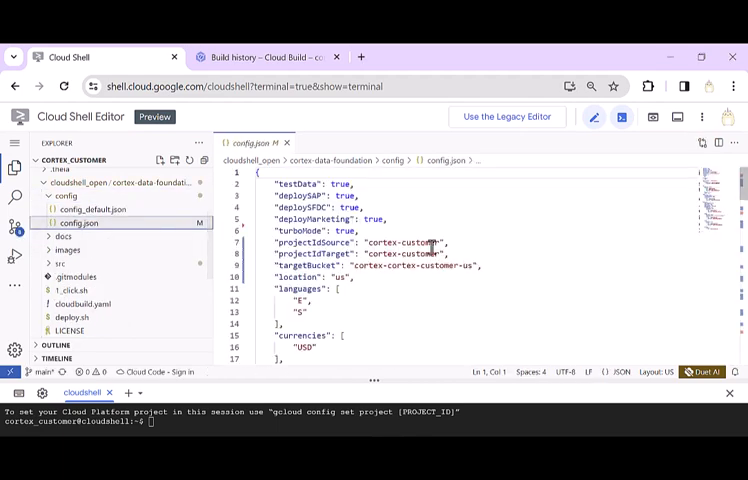
scroll(down, 3)
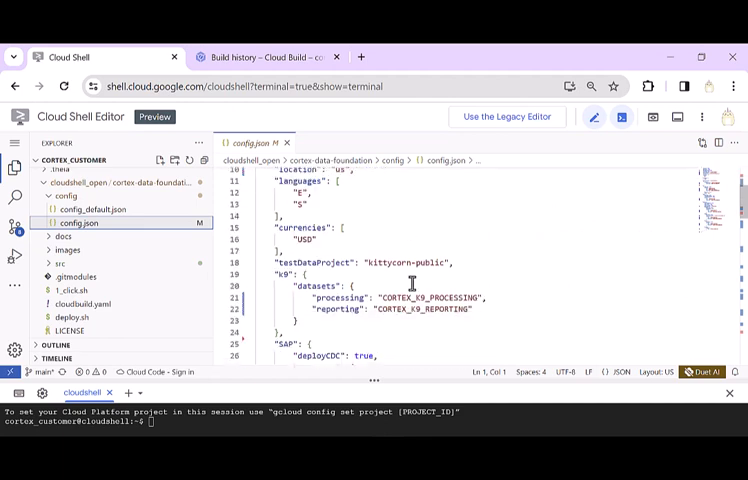
scroll(down, 3)
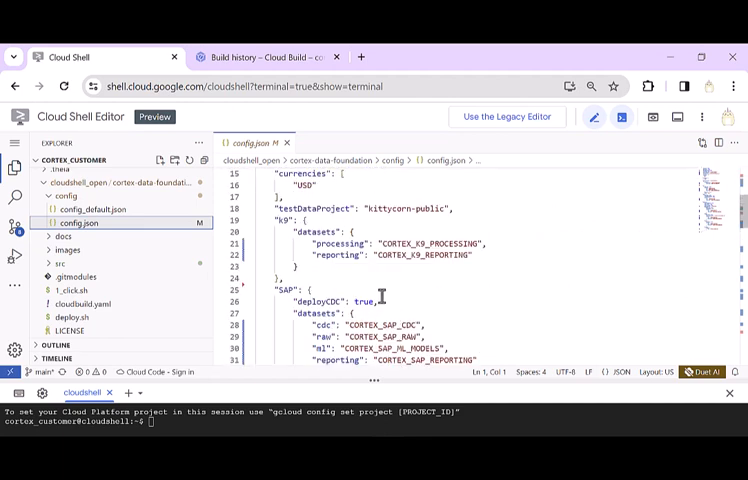